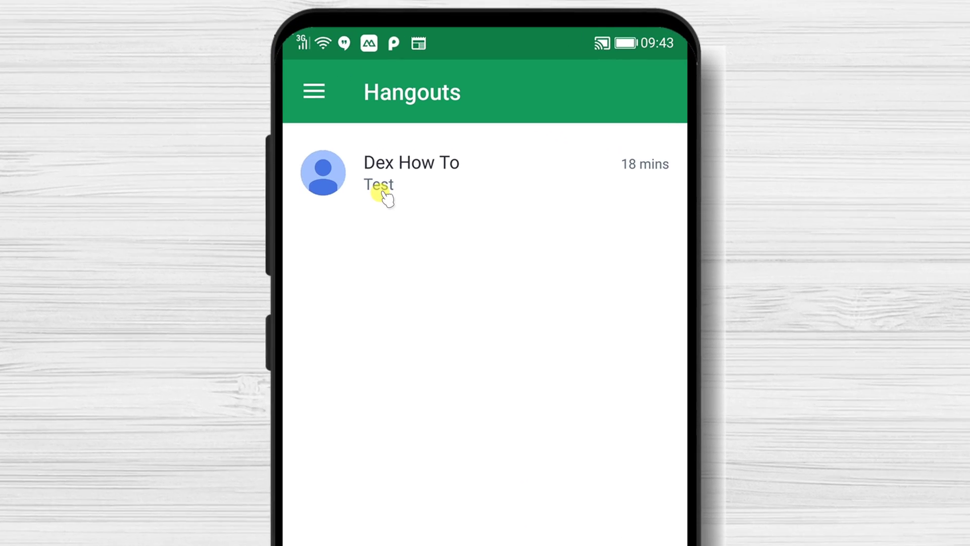
Step: Open the Dex How To conversation from the Hangouts list
click(384, 187)
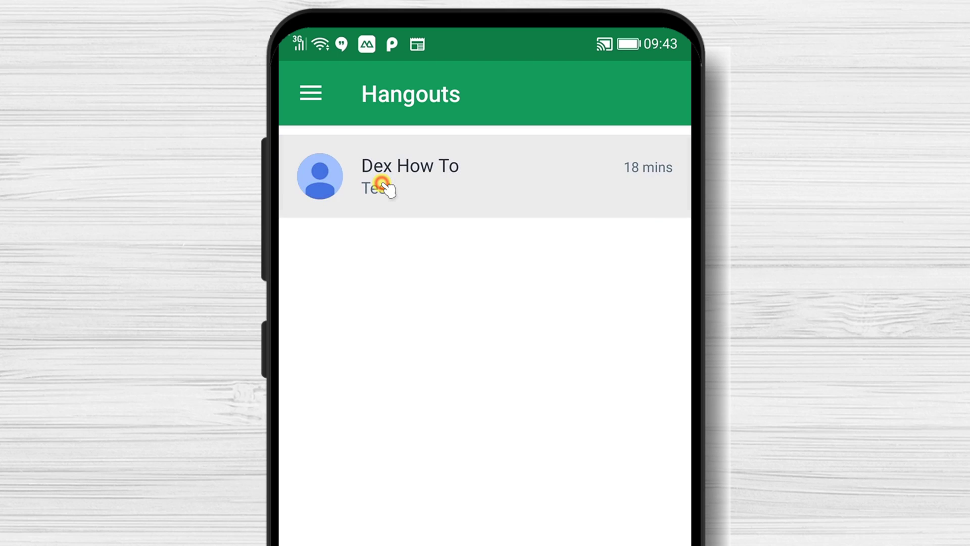
click(382, 182)
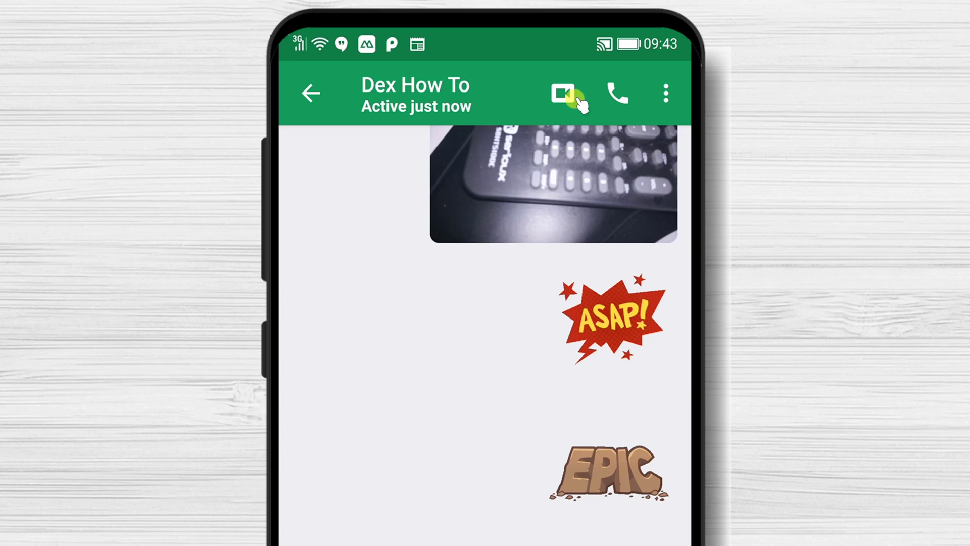
mouse_move(311, 99)
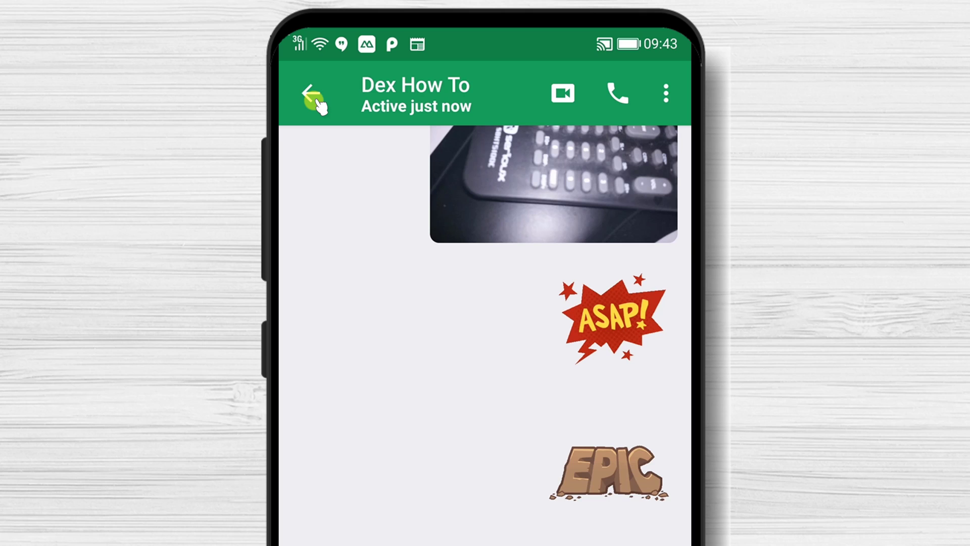
Step: Leave the Dex How To conversation to reach the new-conversation contact search
click(314, 95)
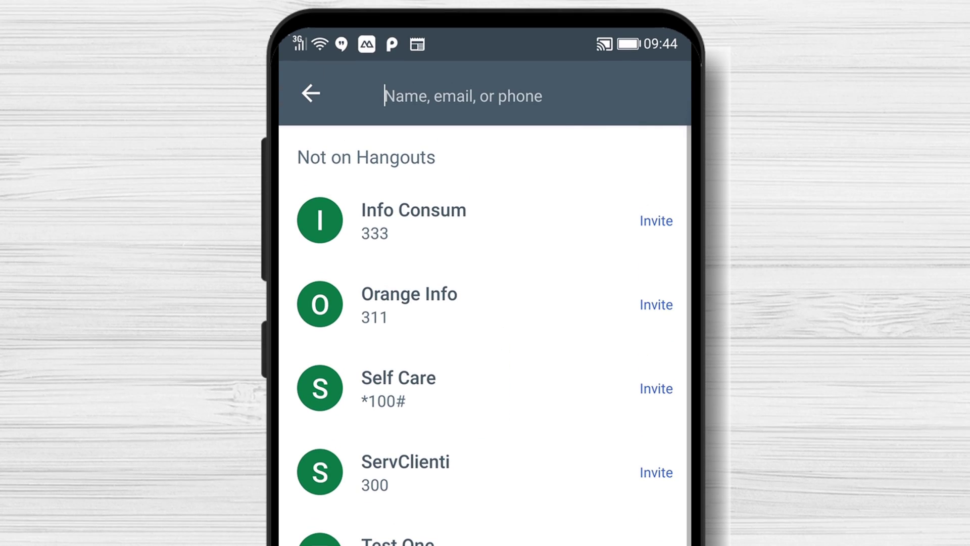
mouse_move(438, 497)
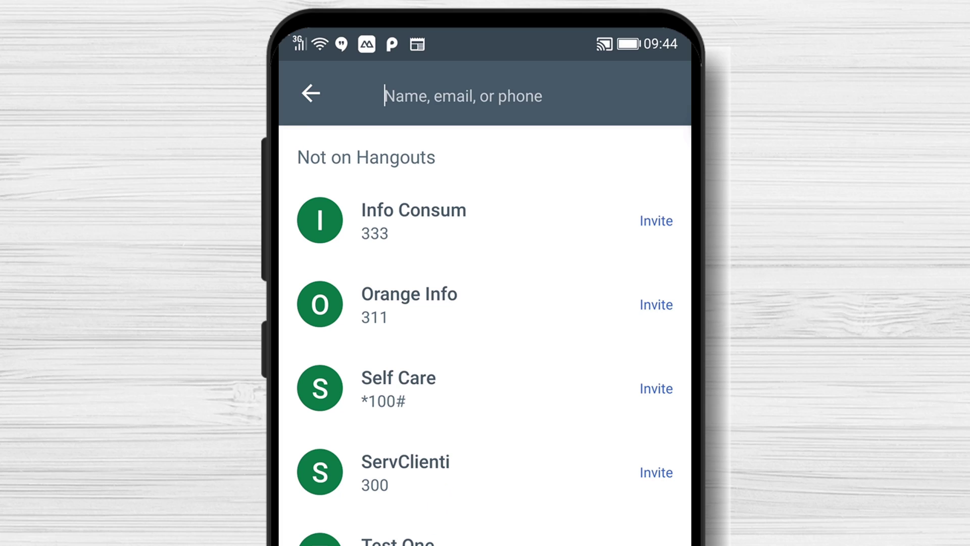
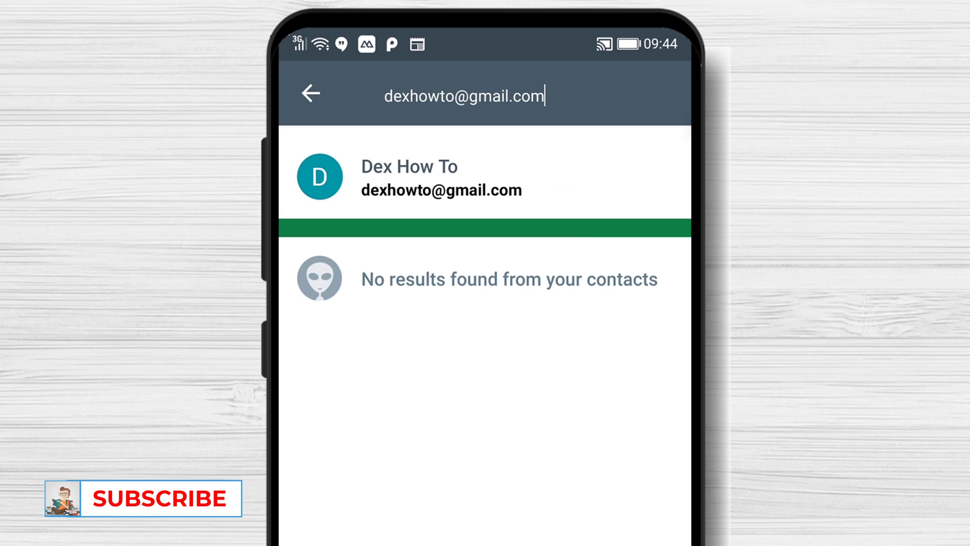
Step: Search for 'dex' and add Dex How To as the new conversation's recipient
click(410, 177)
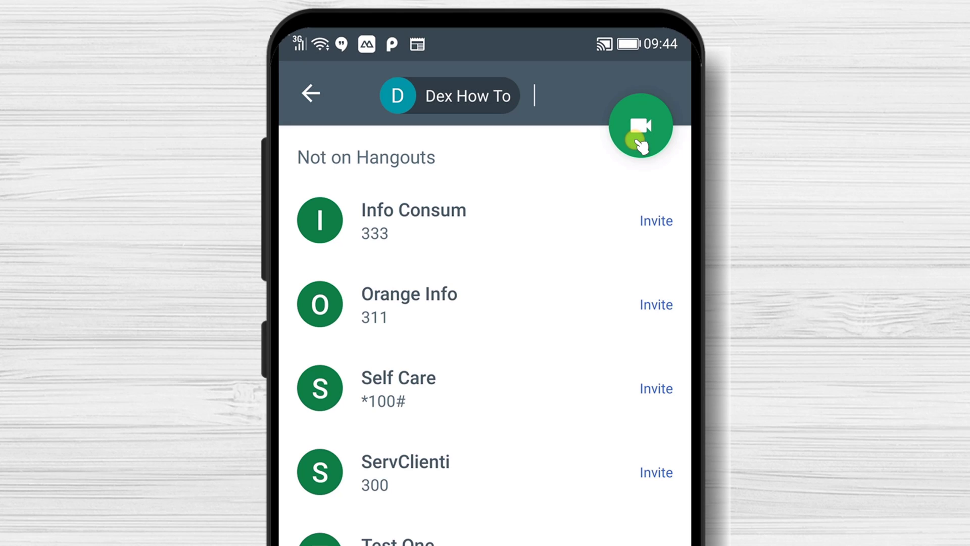
Step: Start a video call to Dex How To and allow Hangouts to record audio
click(638, 125)
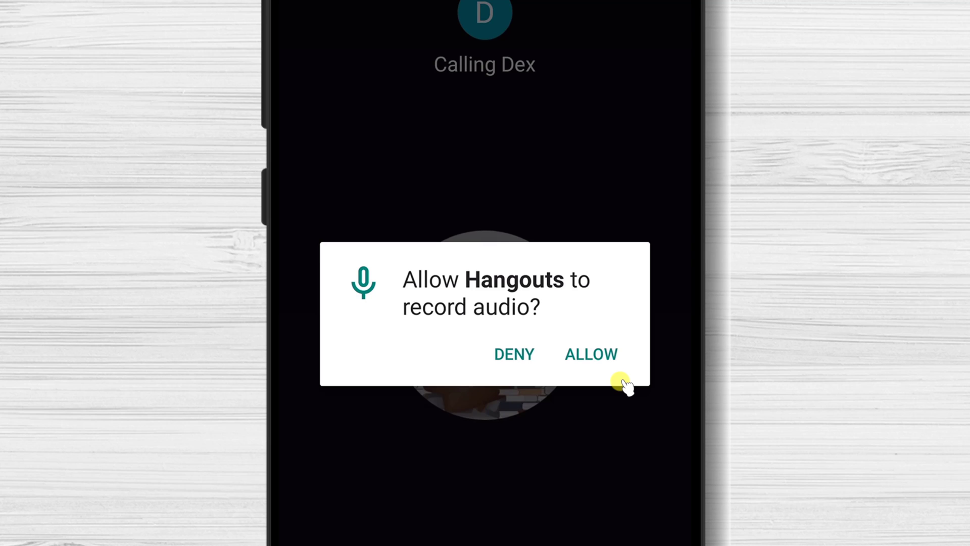
click(590, 355)
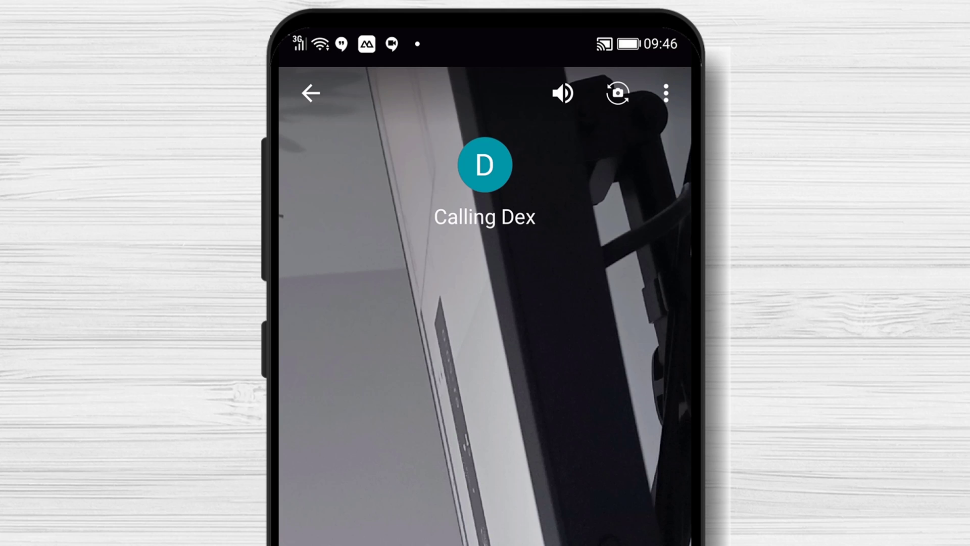
Step: Bring up the in-call controls once Dex answers the video call
click(667, 92)
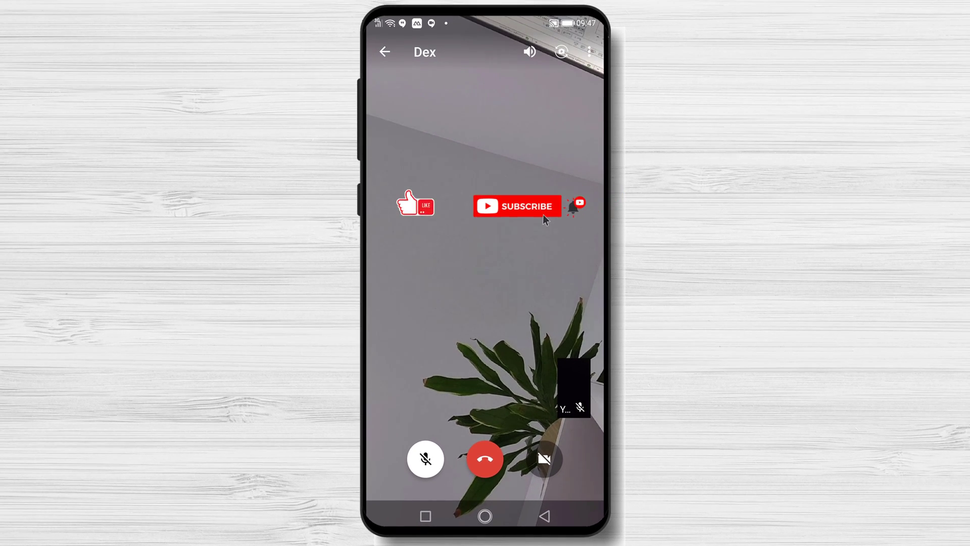
Step: Hang up the video call with Dex using the red hang-up button
click(485, 459)
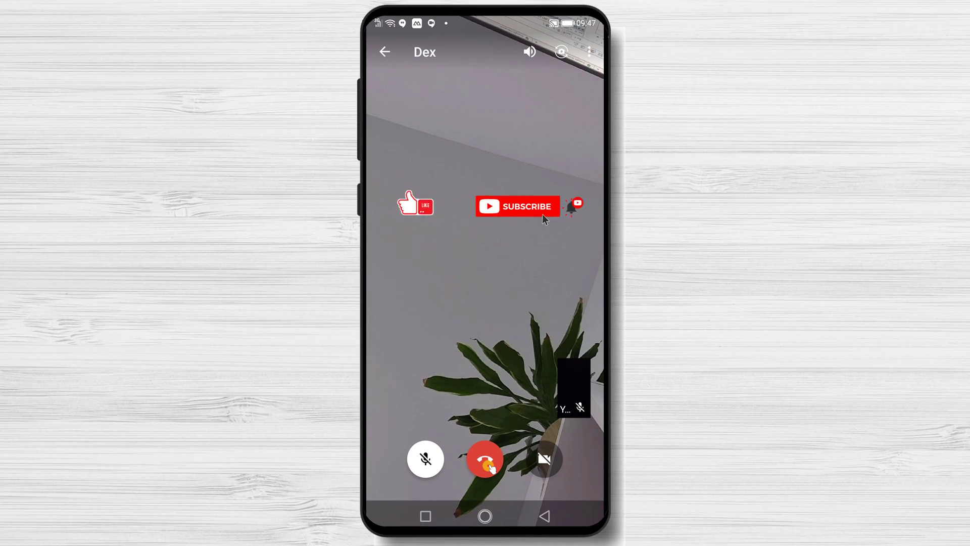